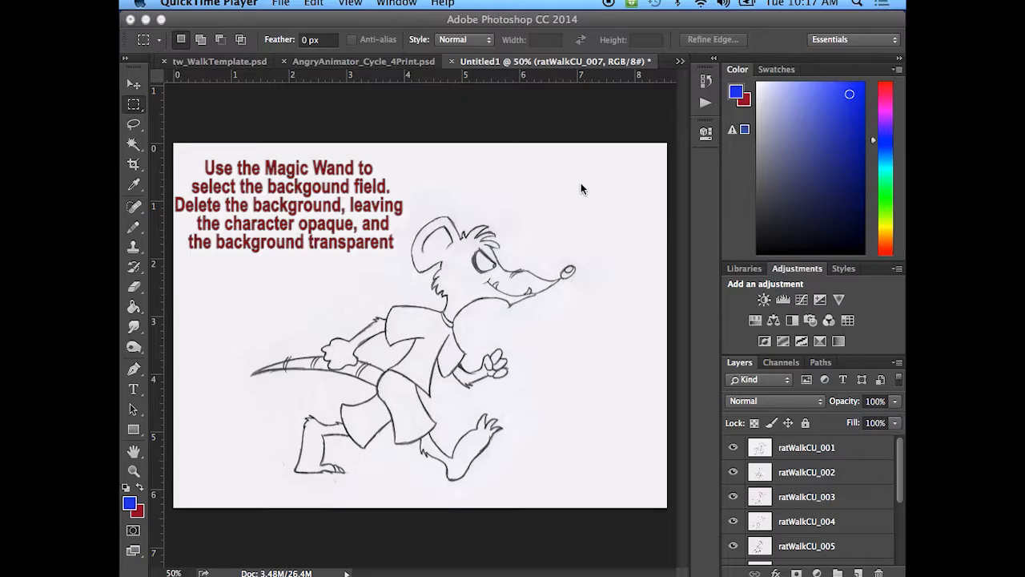
pyautogui.moveTo(513, 285)
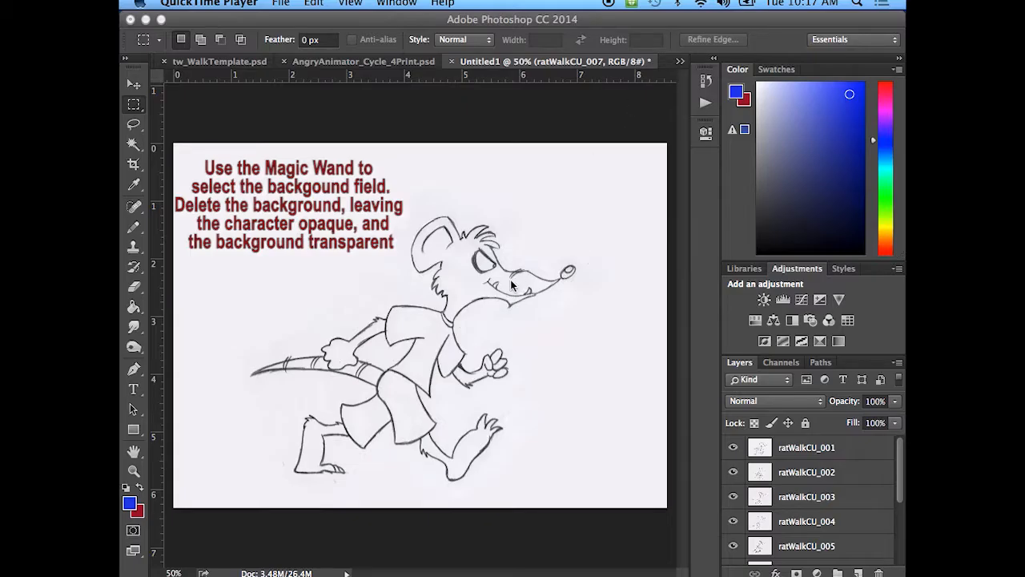
pyautogui.moveTo(433, 282)
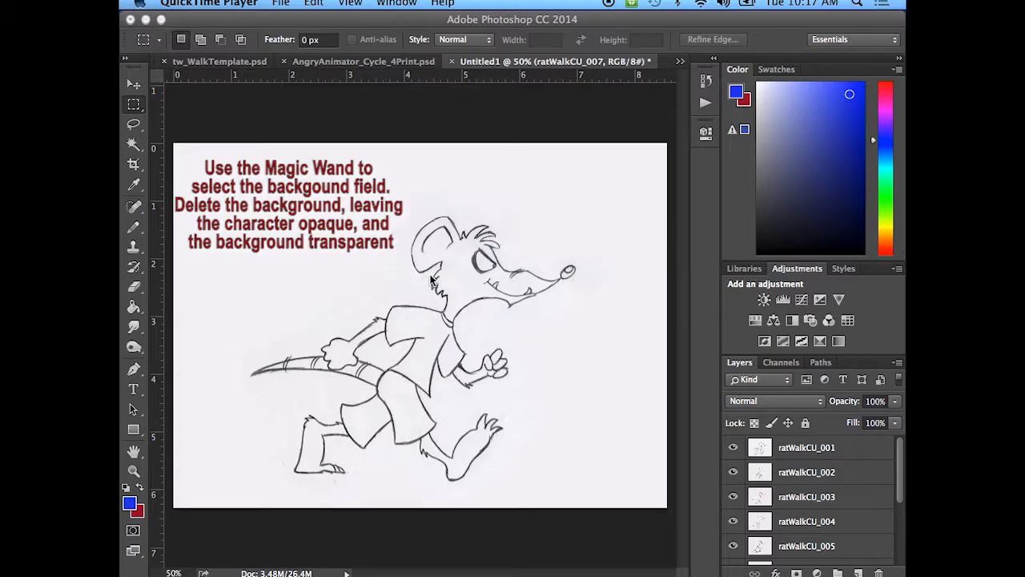
pyautogui.moveTo(429, 304)
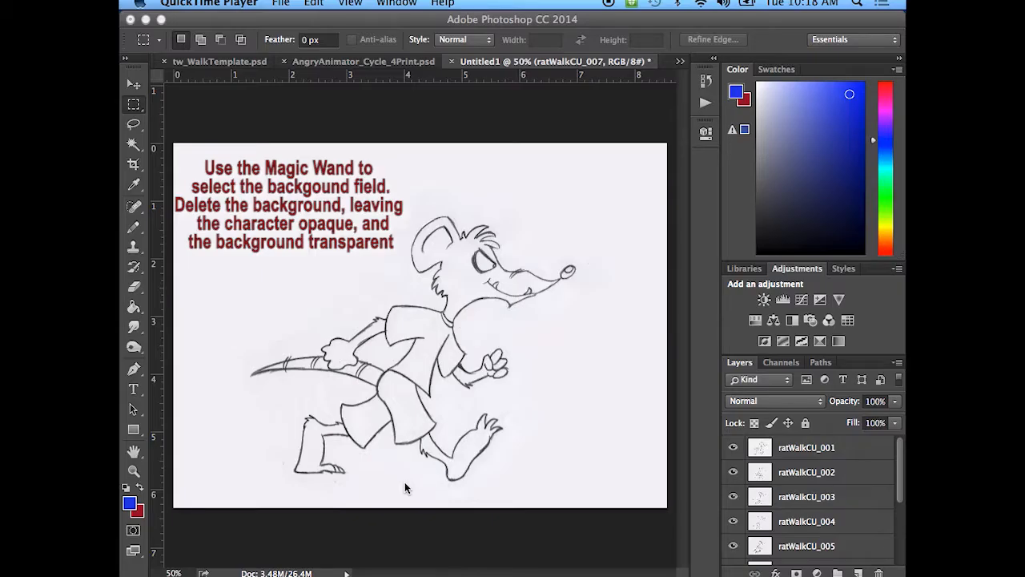
pyautogui.moveTo(887, 455)
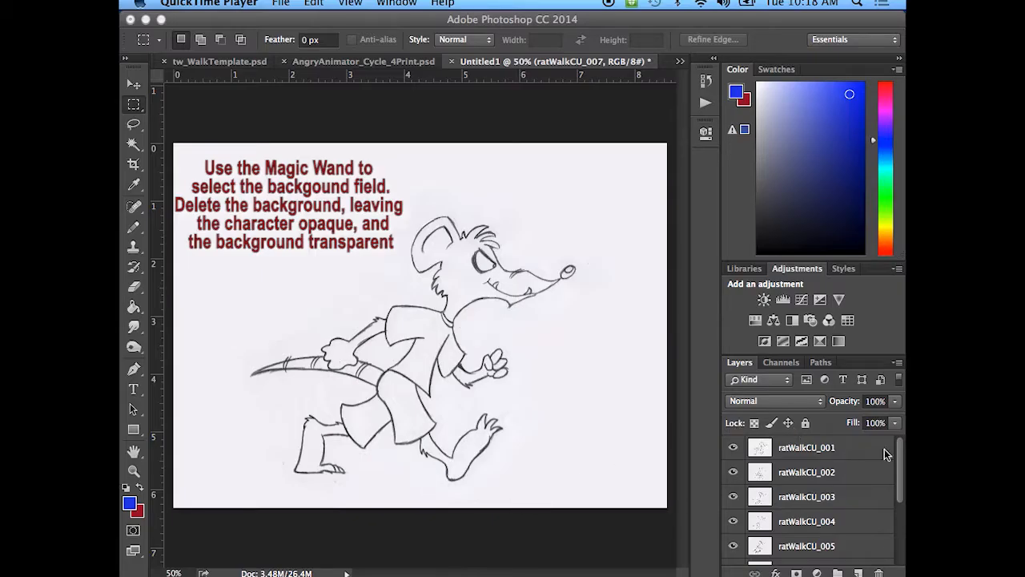
# - Make layer ratWalkCU_001 the active layer in the Layers panel
pyautogui.click(807, 447)
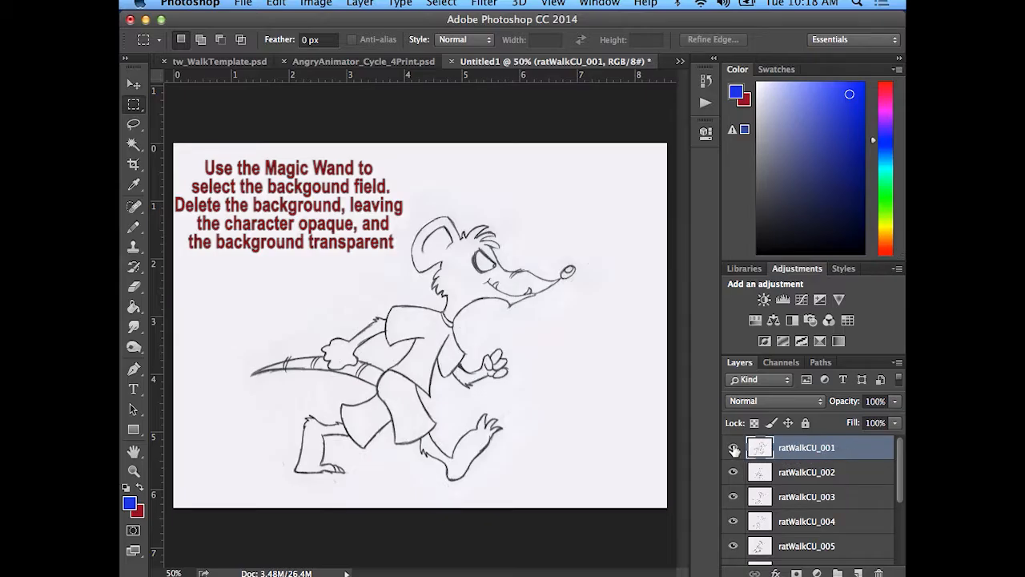
# - Select the white background of ratWalkCU_001 with the Magic Wand and remove it
pyautogui.click(734, 447)
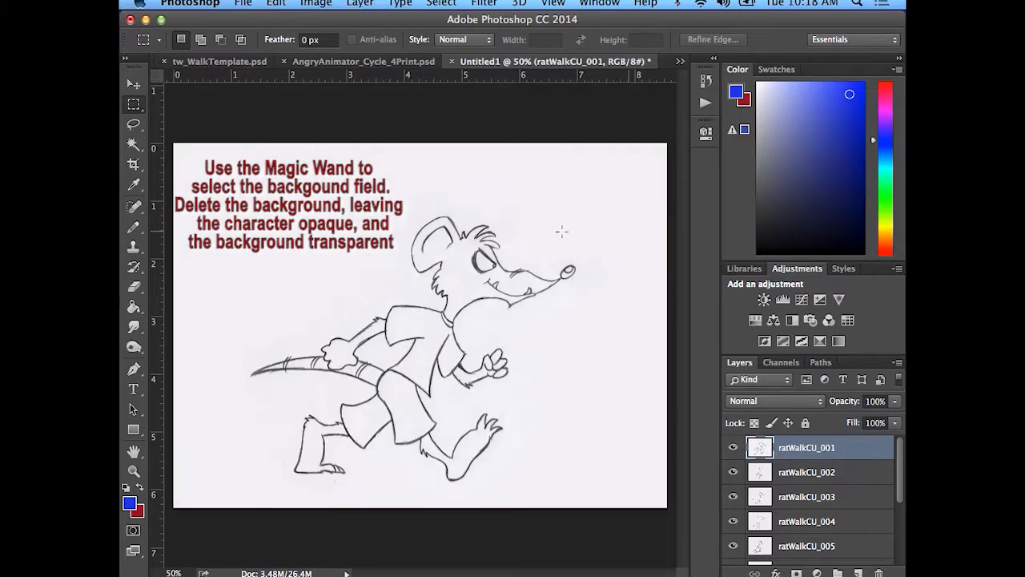
pyautogui.click(135, 144)
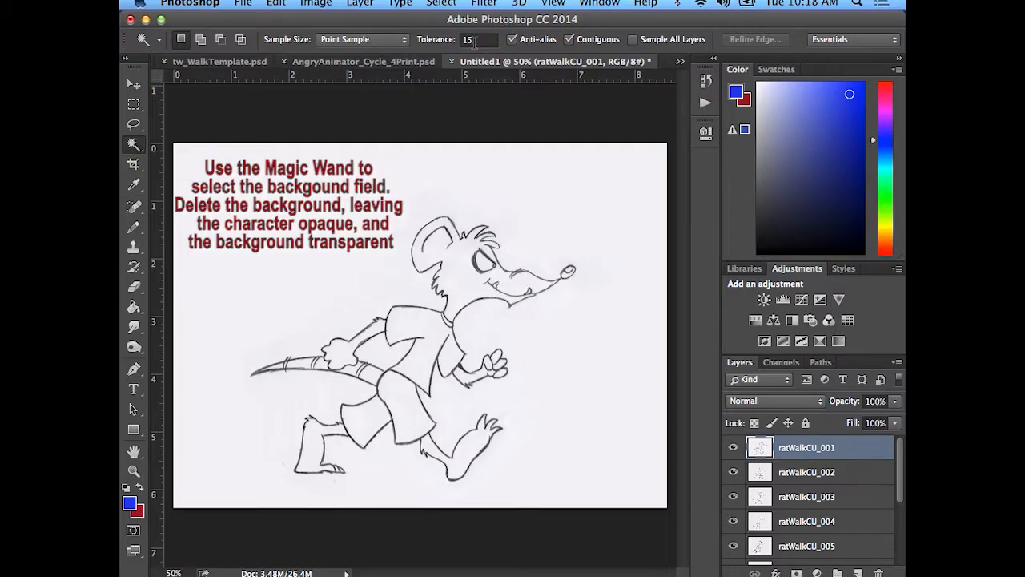
pyautogui.moveTo(541, 198)
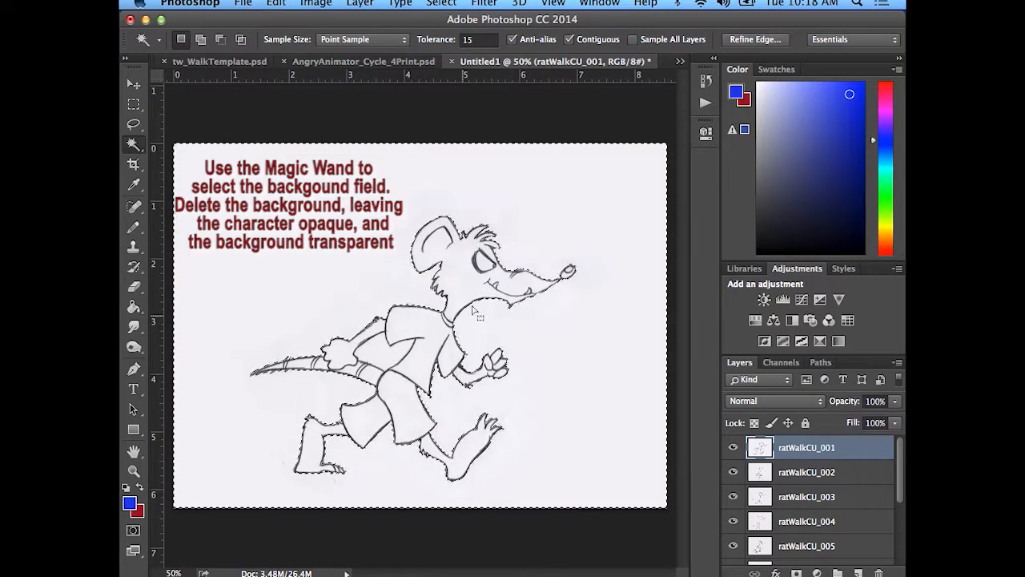
pyautogui.moveTo(511, 199)
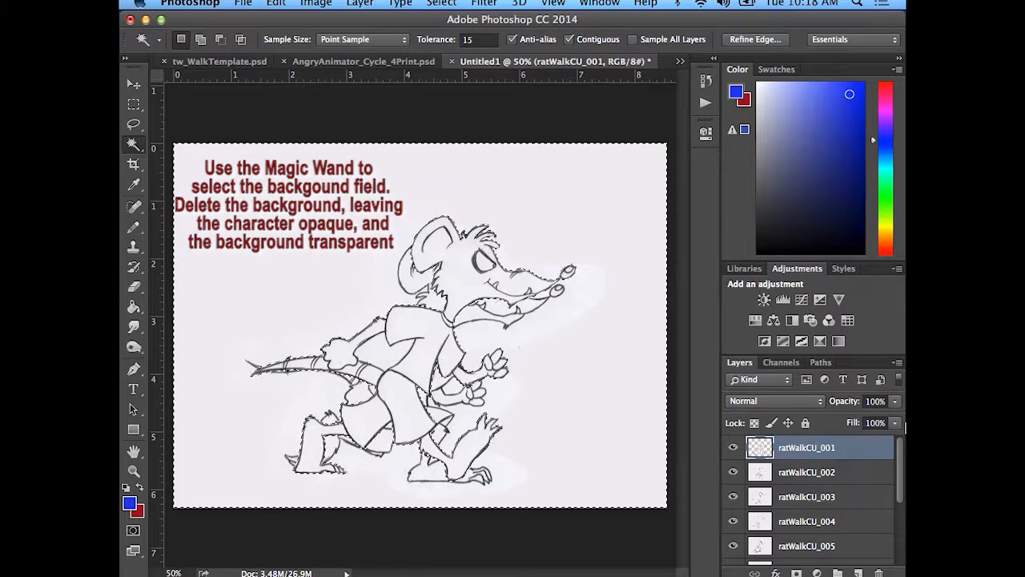
pyautogui.click(732, 471)
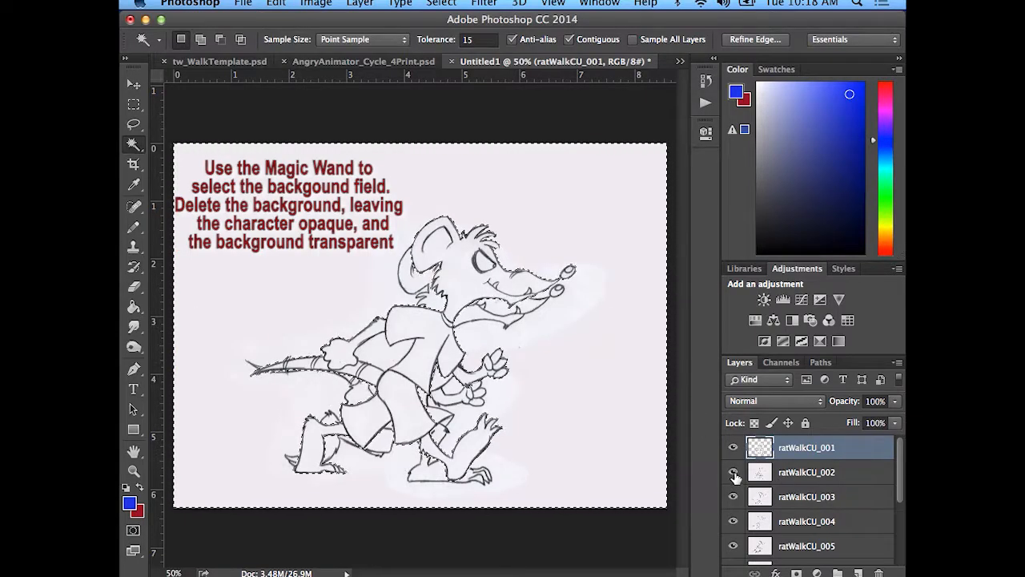
# - Hide the other frame layers, then show ratWalkCU_002 alone
pyautogui.scroll(-3)
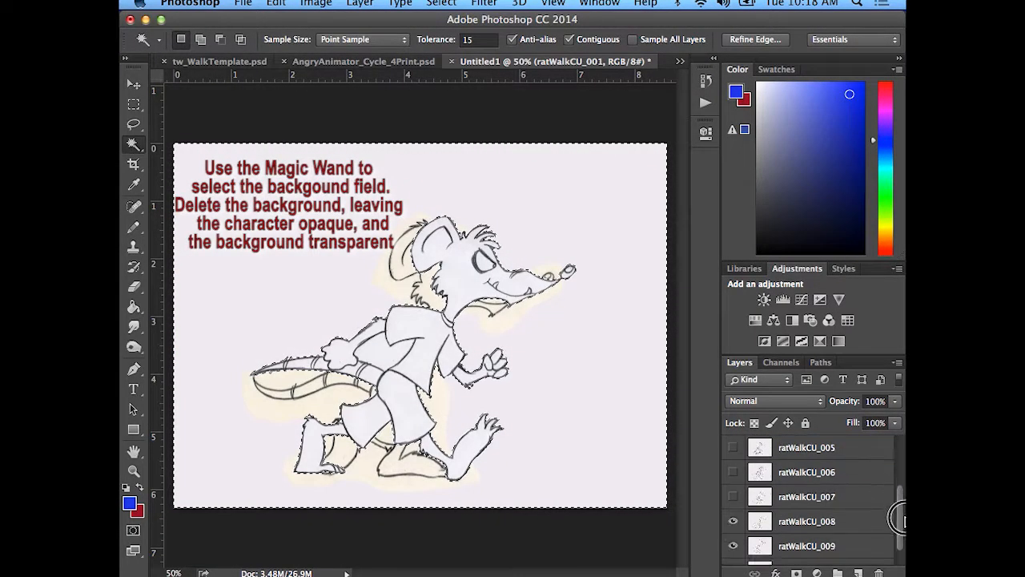
pyautogui.press('Delete')
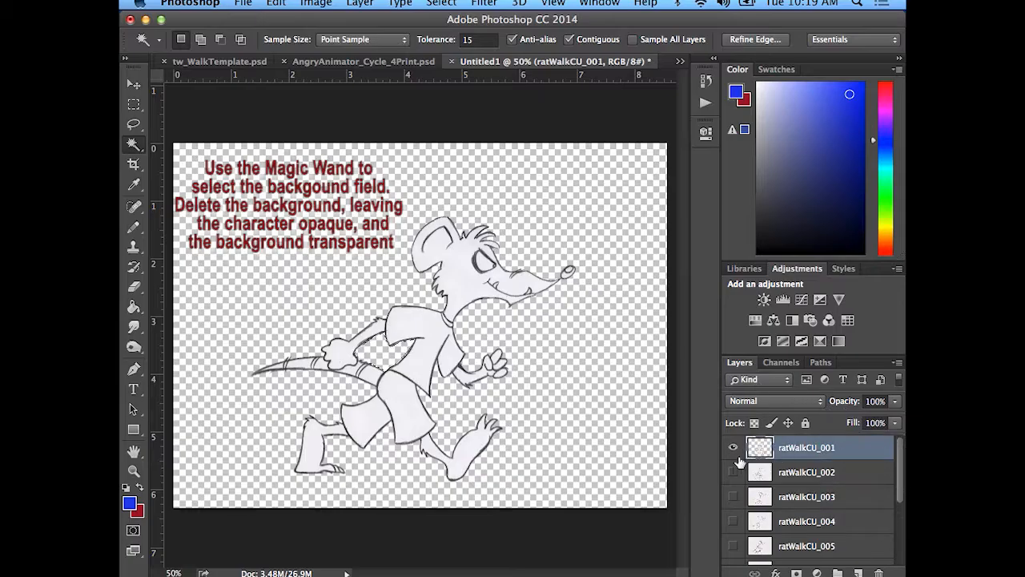
pyautogui.click(734, 471)
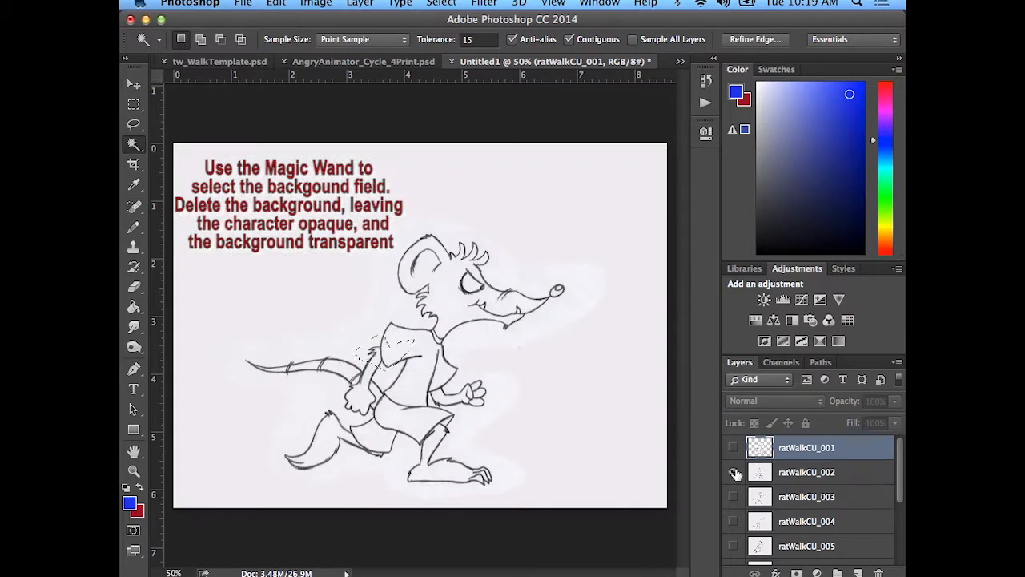
# - Delete the white background of ratWalkCU_002, leaving the rat on transparency
pyautogui.click(807, 471)
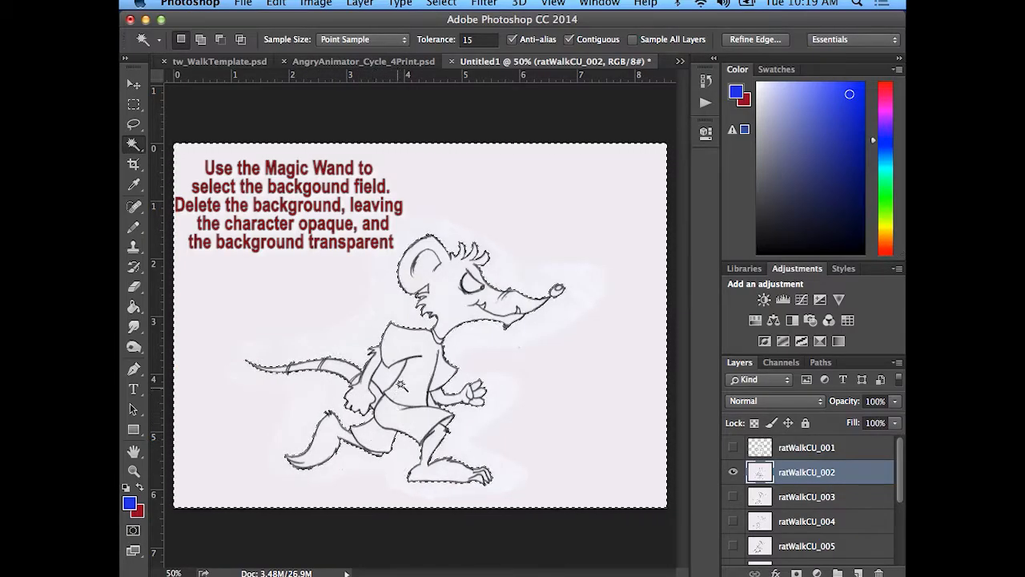
pyautogui.click(573, 369)
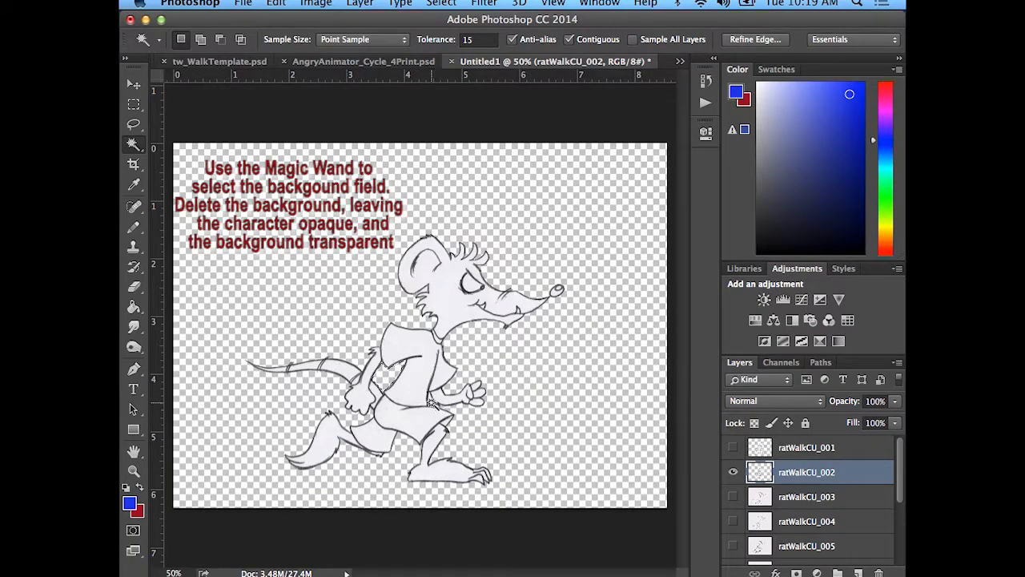
pyautogui.moveTo(564, 371)
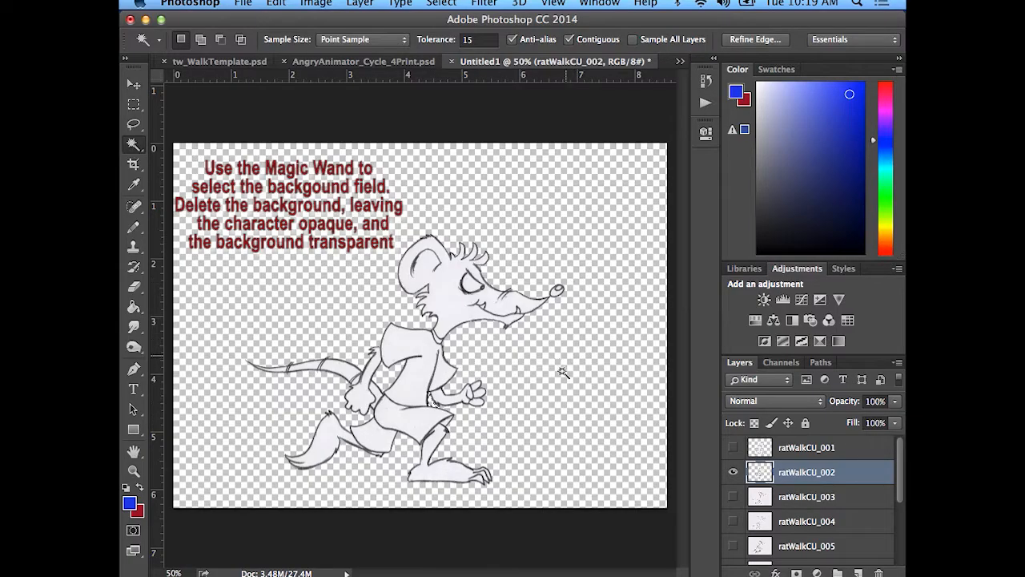
pyautogui.click(563, 372)
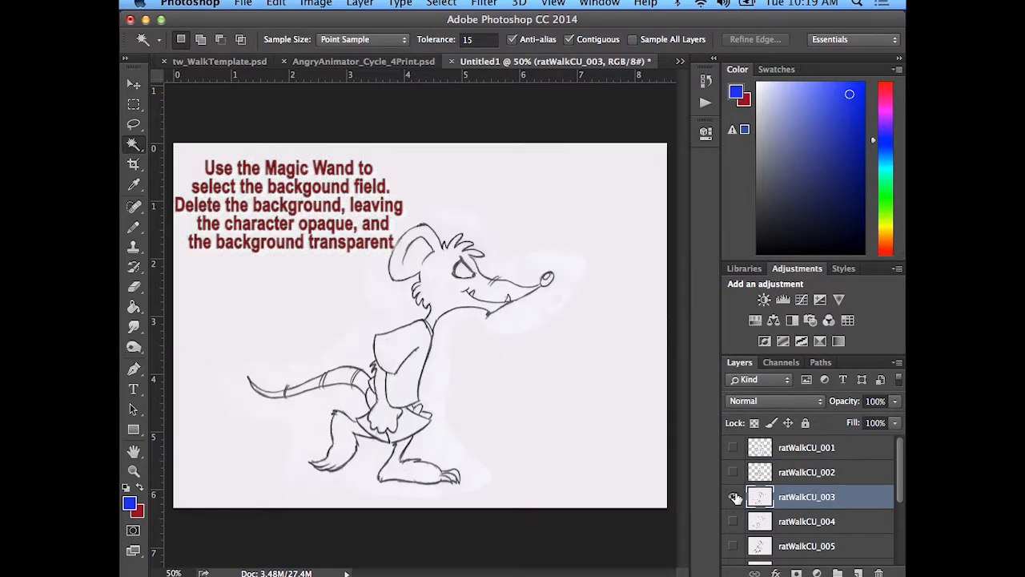
pyautogui.moveTo(735, 496)
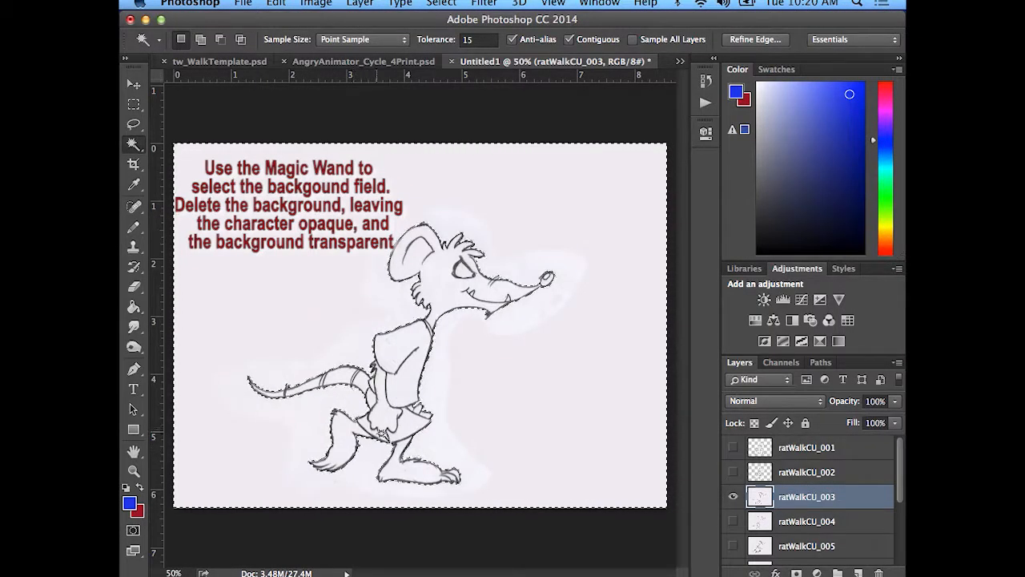
# - Select and delete the white background of ratWalkCU_003
pyautogui.click(480, 324)
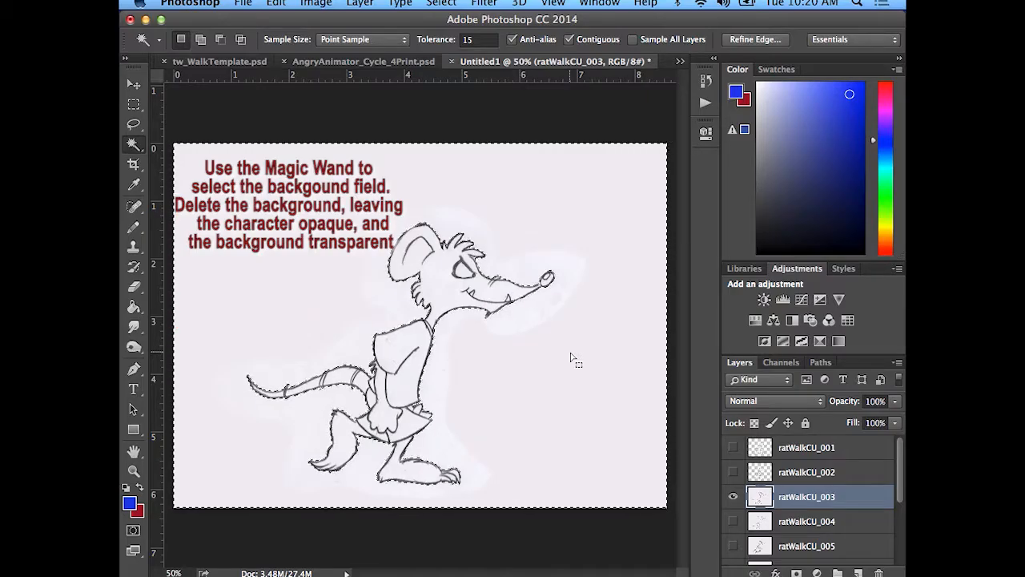
pyautogui.press('Delete')
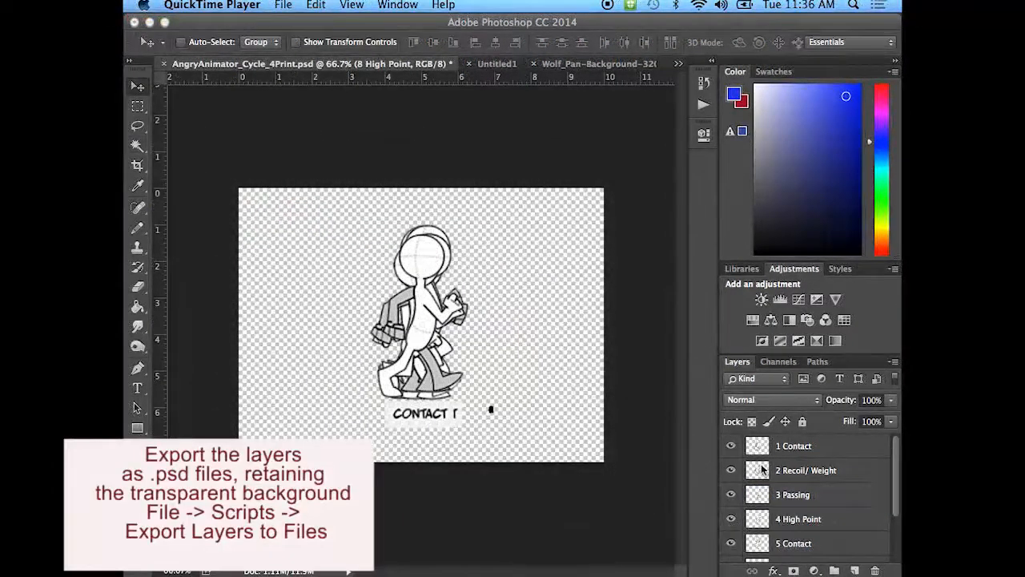
# - Launch Export Layers to Files from File > Scripts with the 1 Contact layer active
pyautogui.scroll(-3)
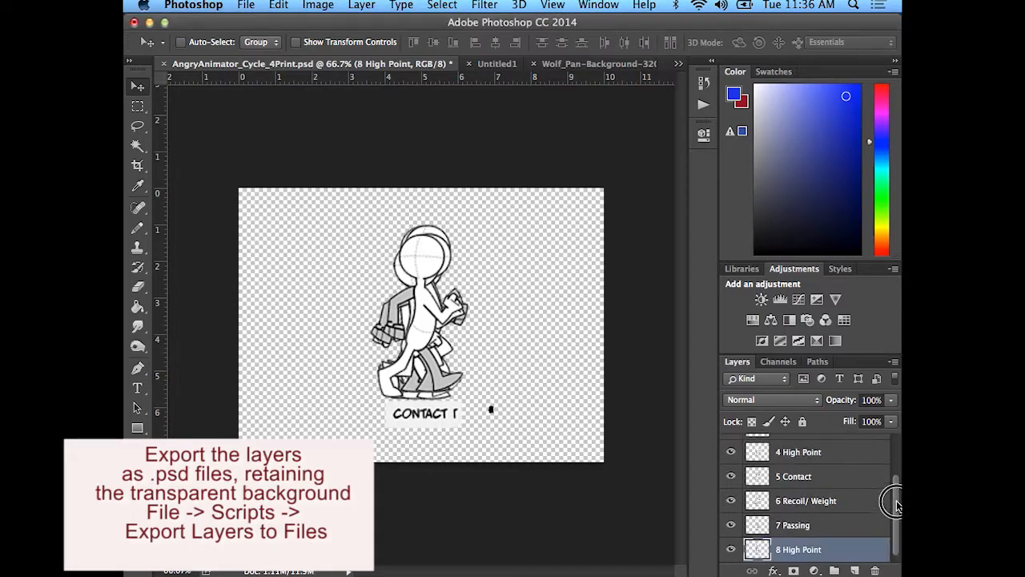
pyautogui.scroll(3)
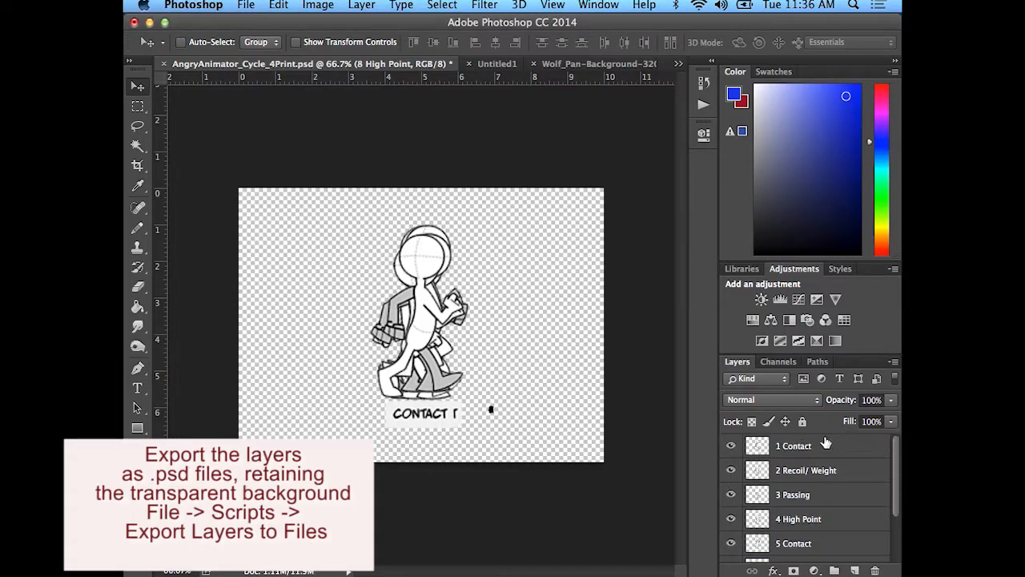
pyautogui.click(795, 446)
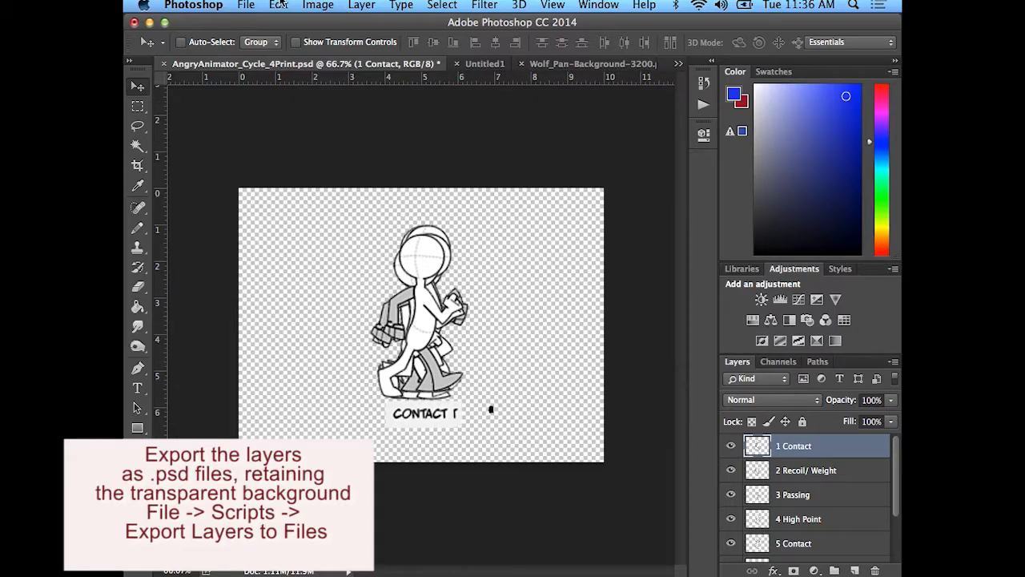
pyautogui.click(247, 7)
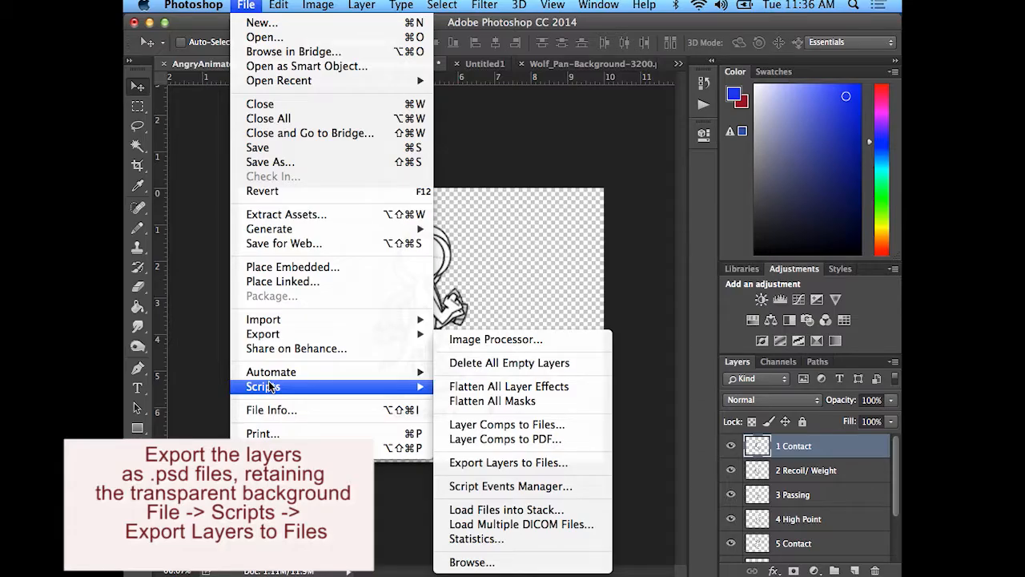
pyautogui.moveTo(508, 461)
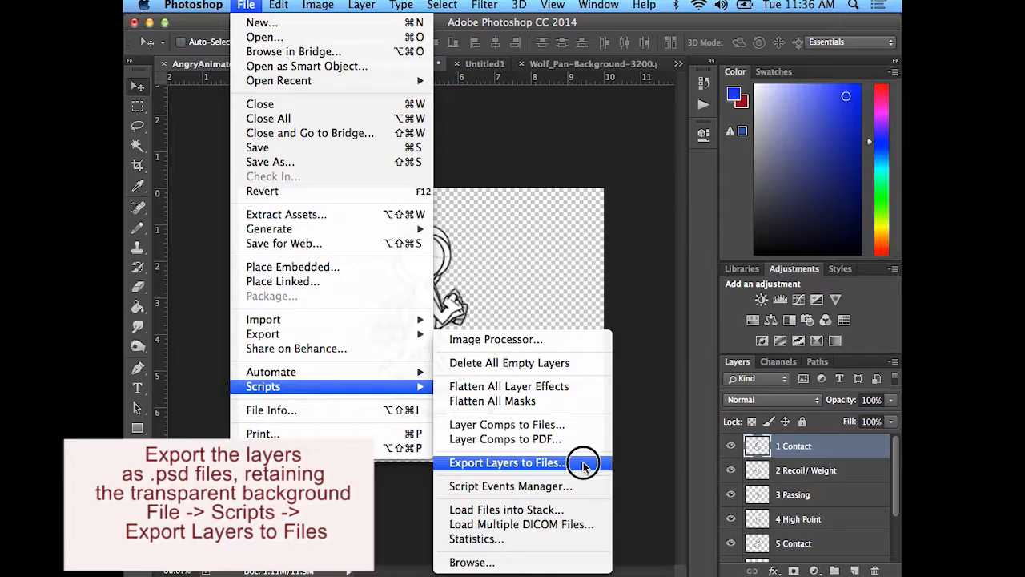
pyautogui.click(504, 461)
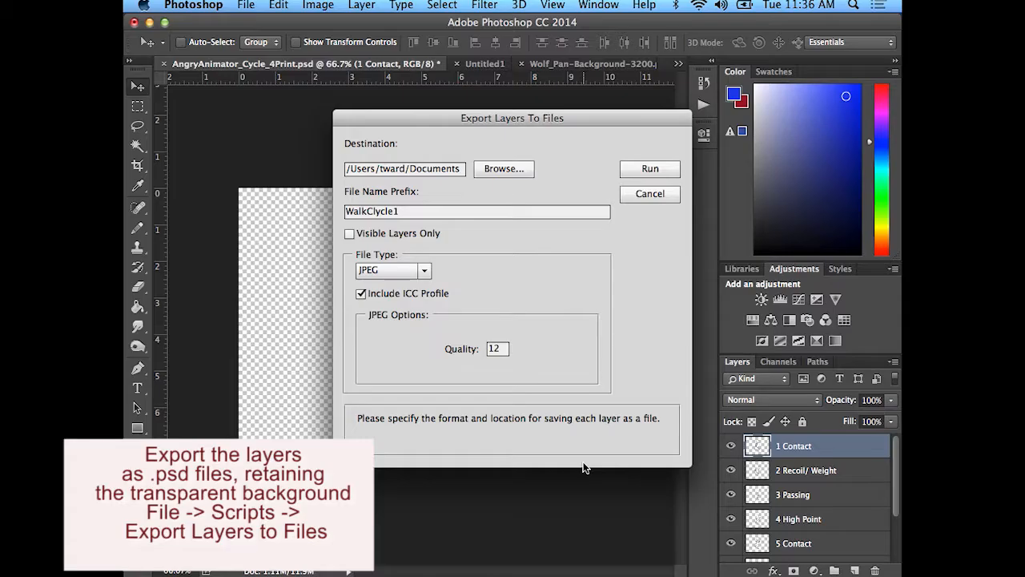
pyautogui.moveTo(426, 263)
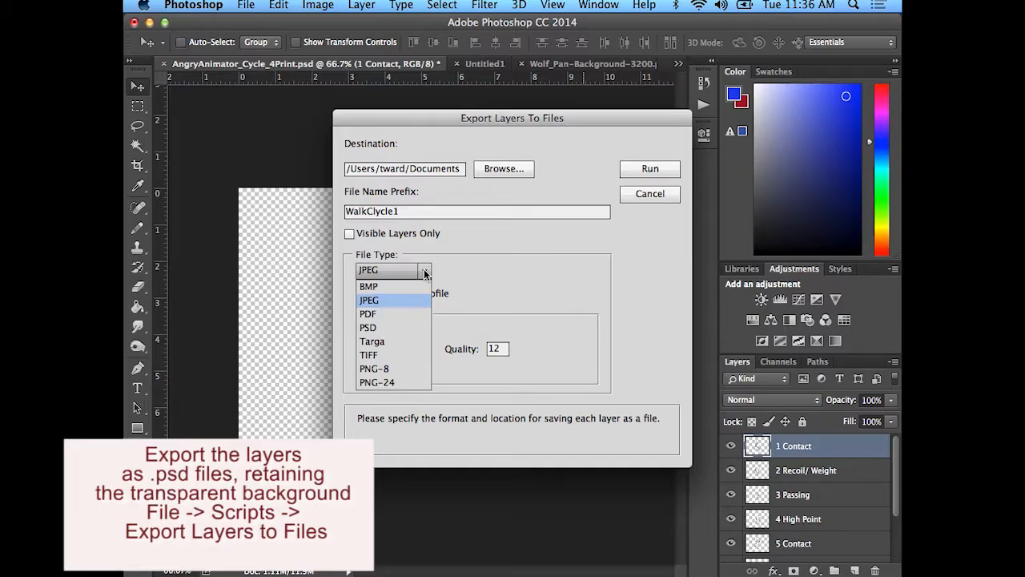
pyautogui.moveTo(368, 326)
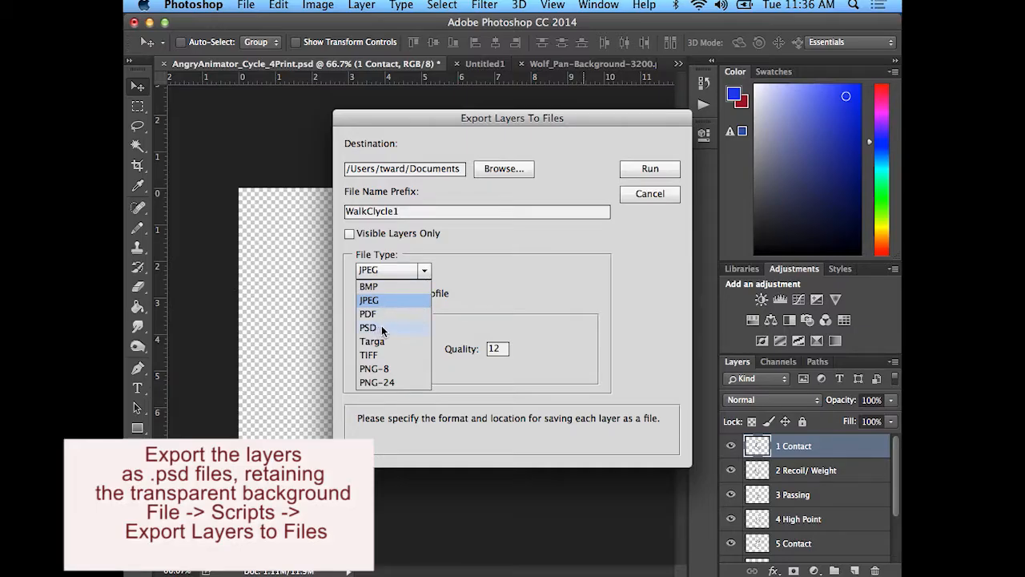
pyautogui.moveTo(369, 328)
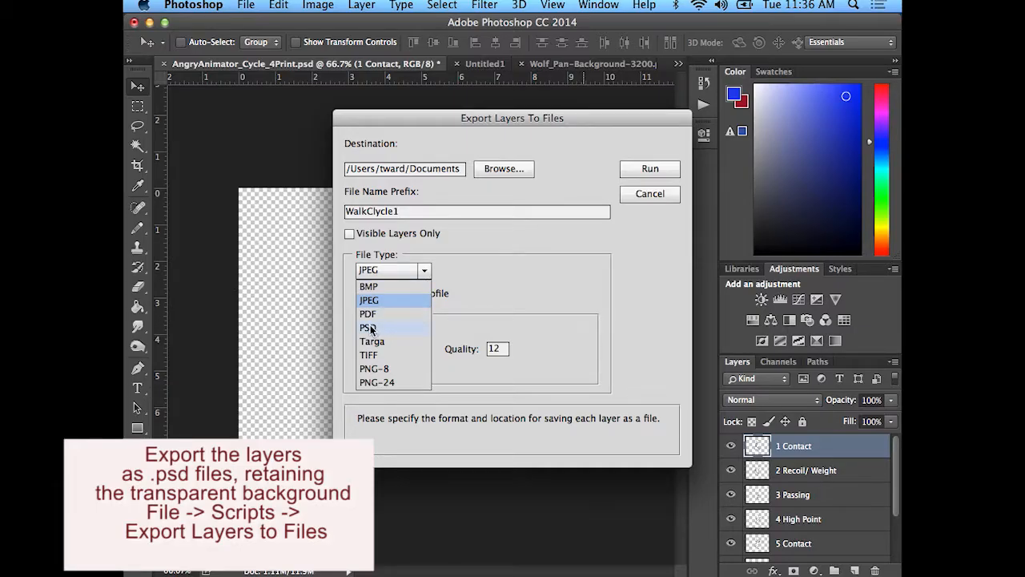
# - Set the export file type to PSD
pyautogui.click(369, 327)
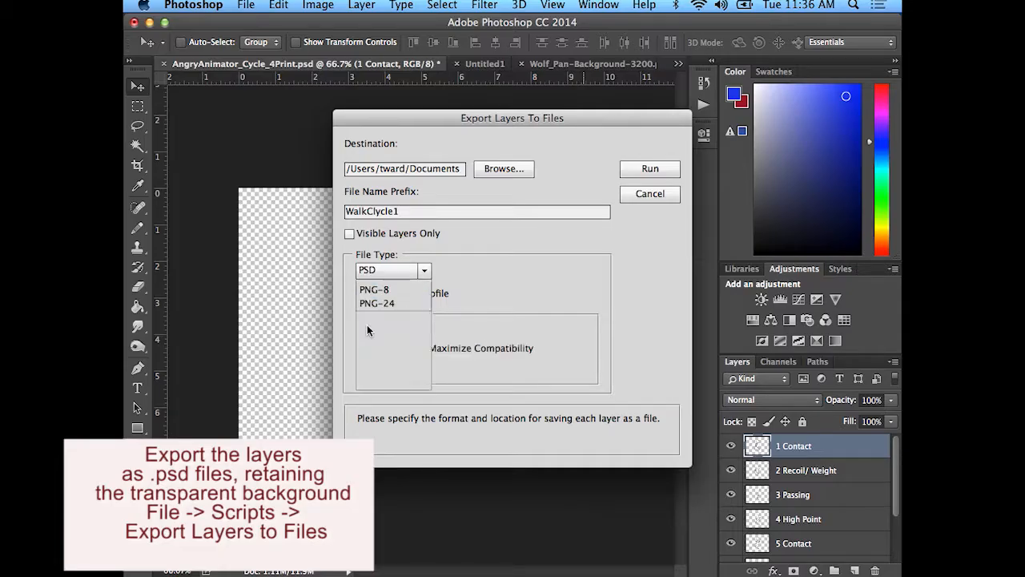
pyautogui.click(393, 269)
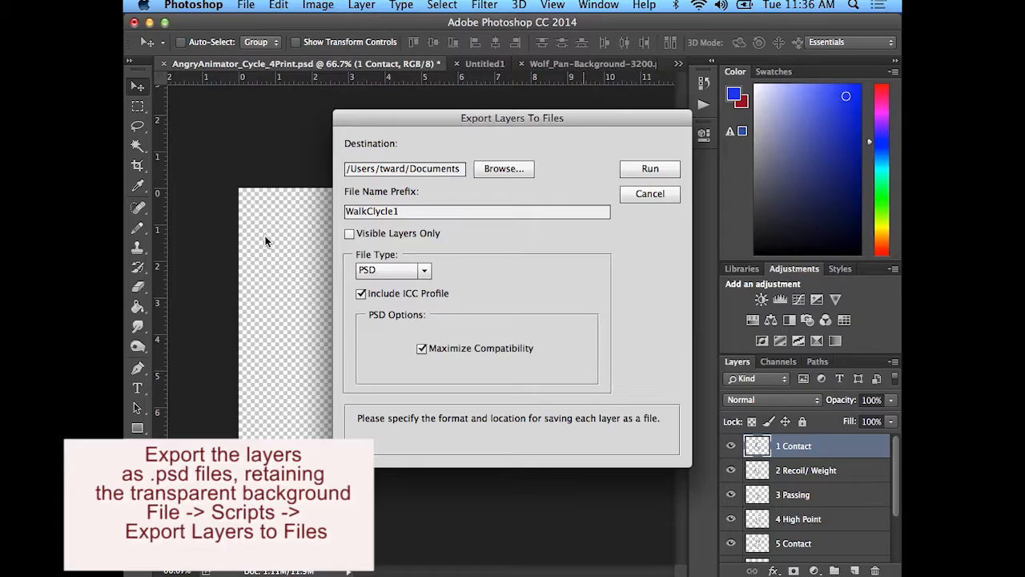
pyautogui.moveTo(452, 306)
pyautogui.write('AngryAnimator')
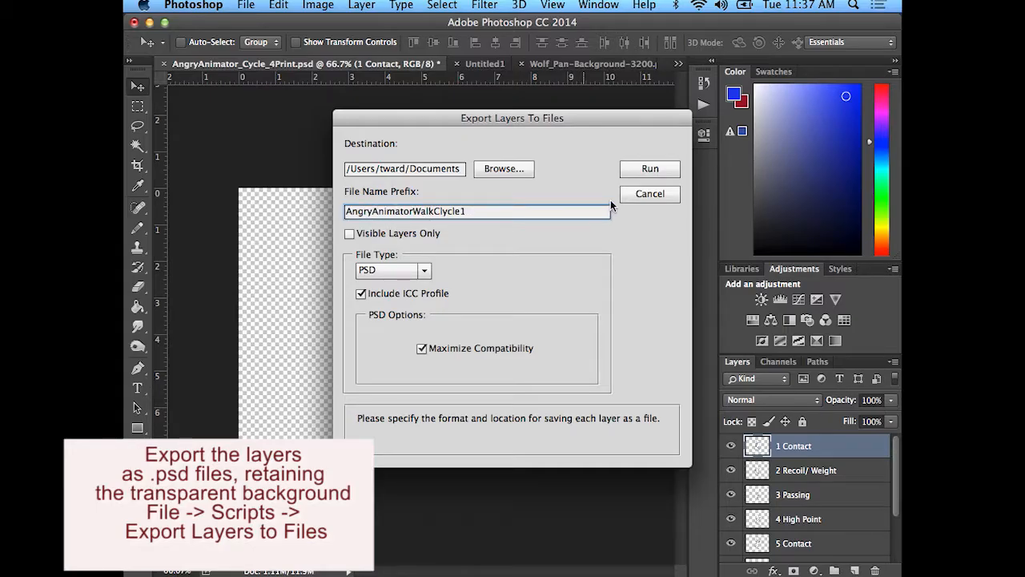
# - Start browsing for the export destination folder
pyautogui.click(502, 168)
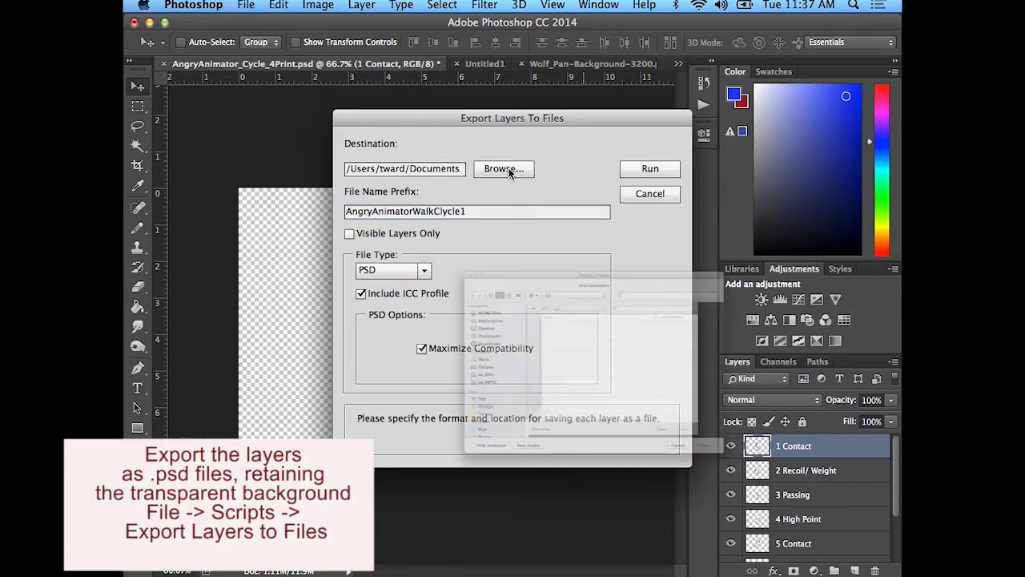
# - Create folder AngryAnimator_Walk-psdfiles inside AngryAnimatorWalk_Spring2015 and use it as destination
pyautogui.click(503, 169)
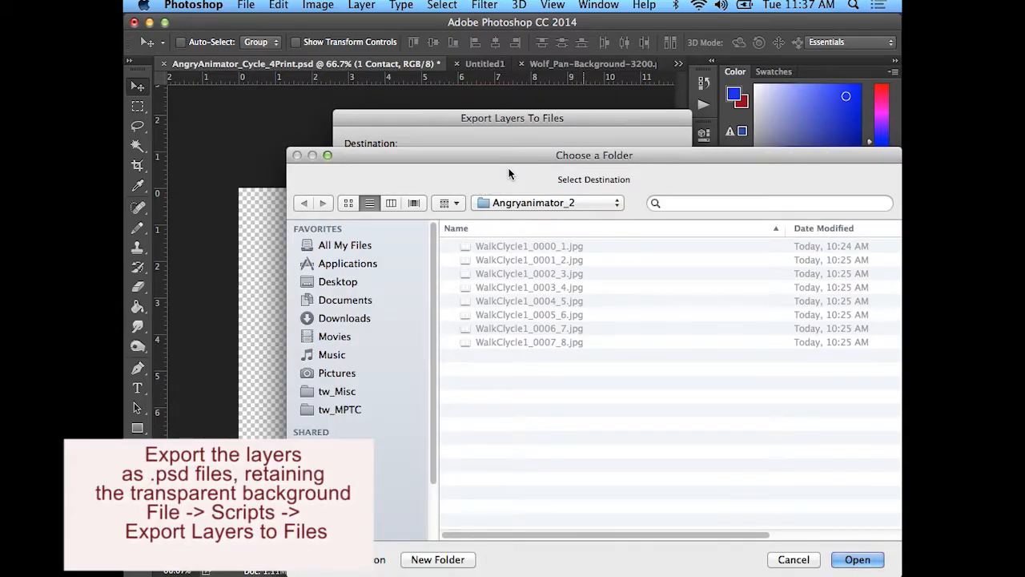
pyautogui.moveTo(616, 205)
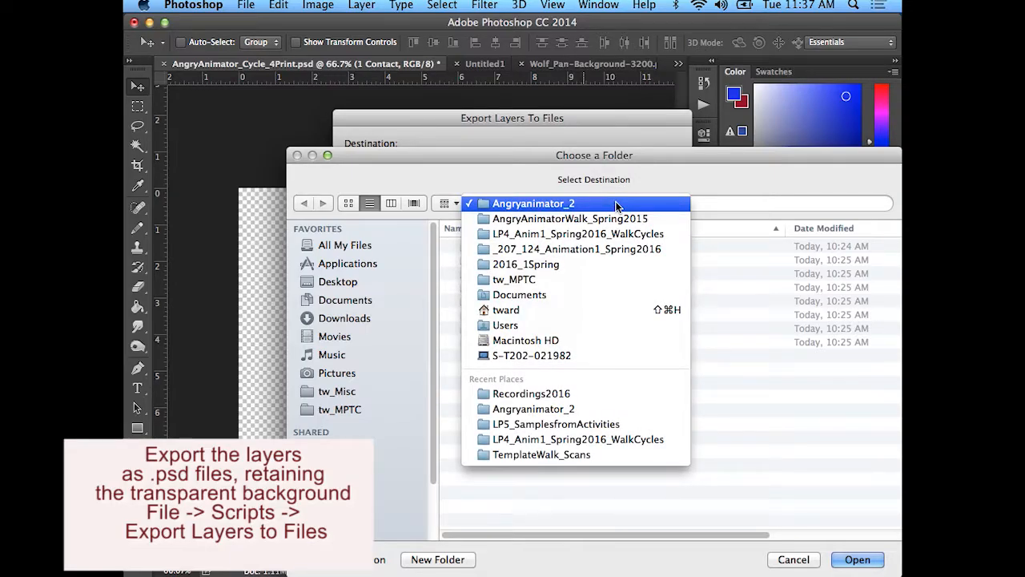
pyautogui.click(570, 218)
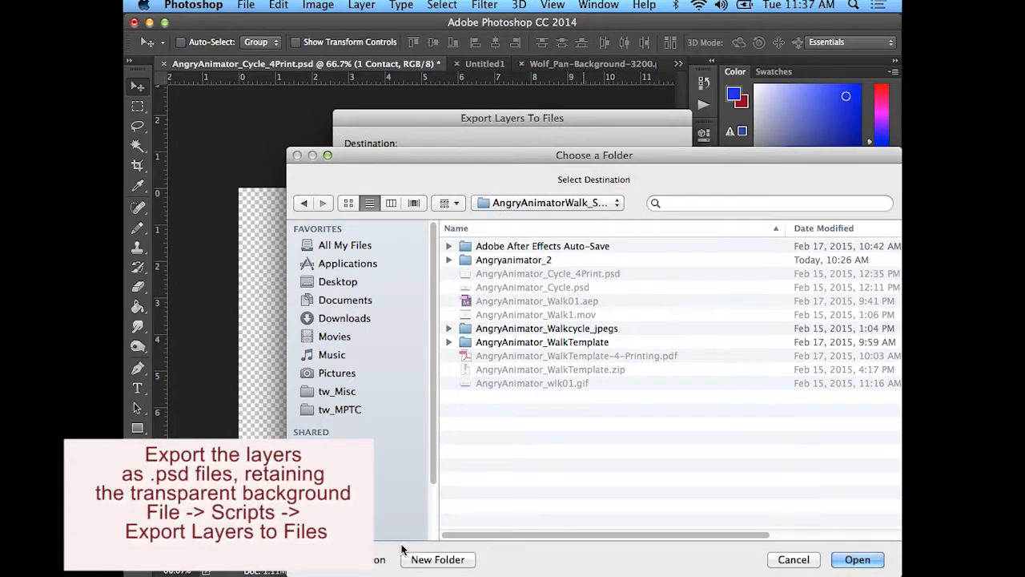
pyautogui.click(437, 559)
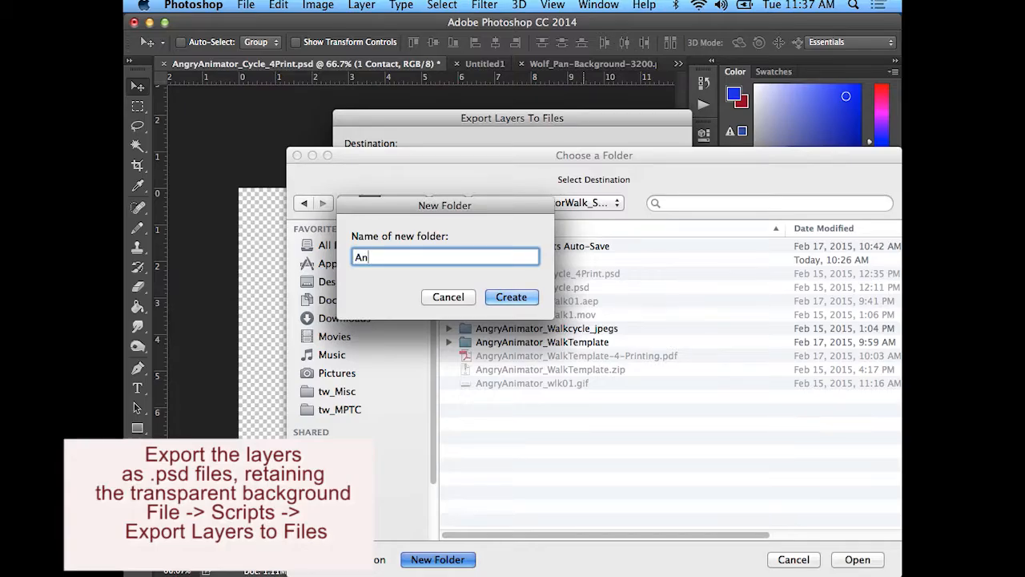
pyautogui.write('gryAnim')
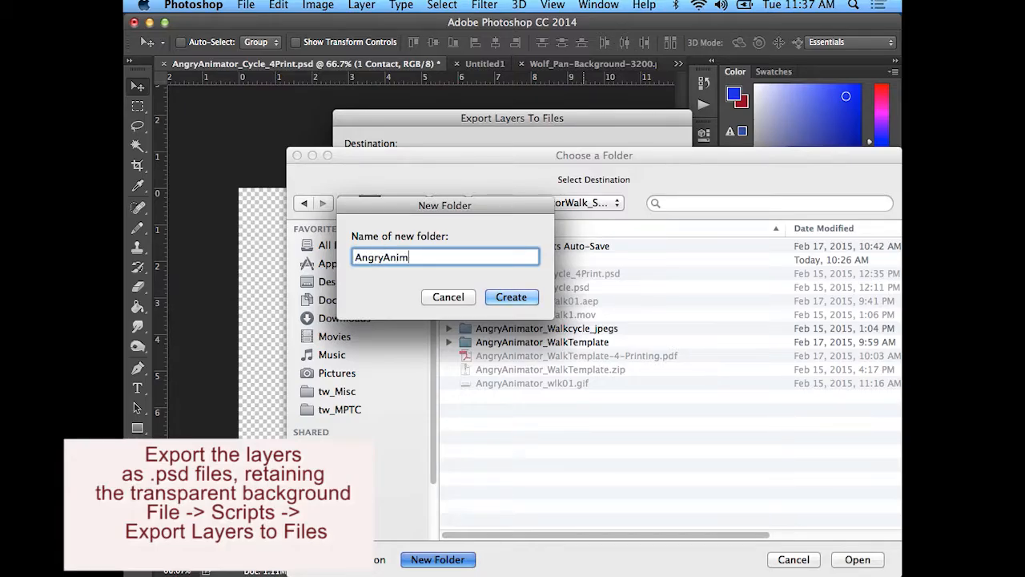
pyautogui.write('ator_Wa')
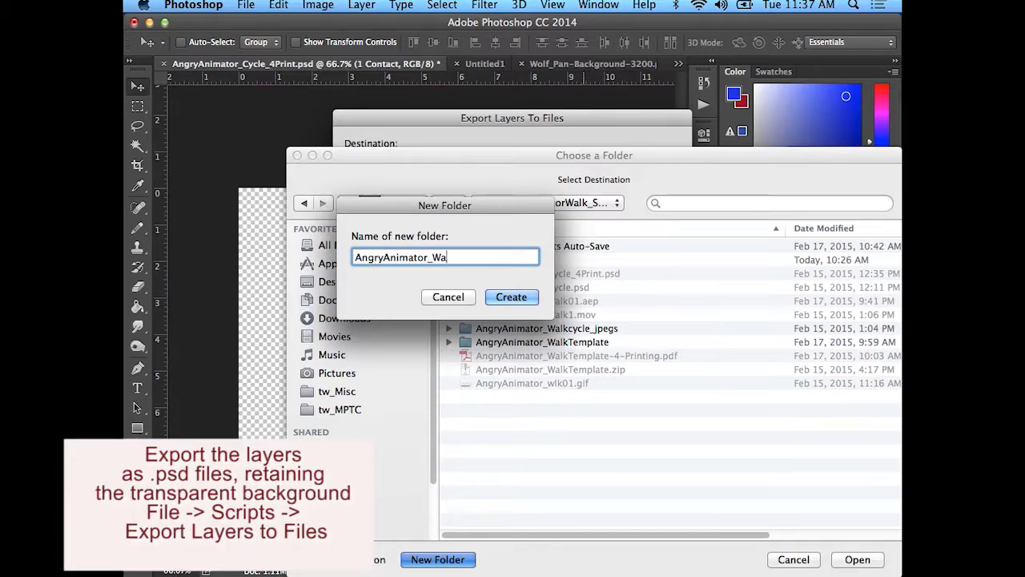
pyautogui.write('lk-psd')
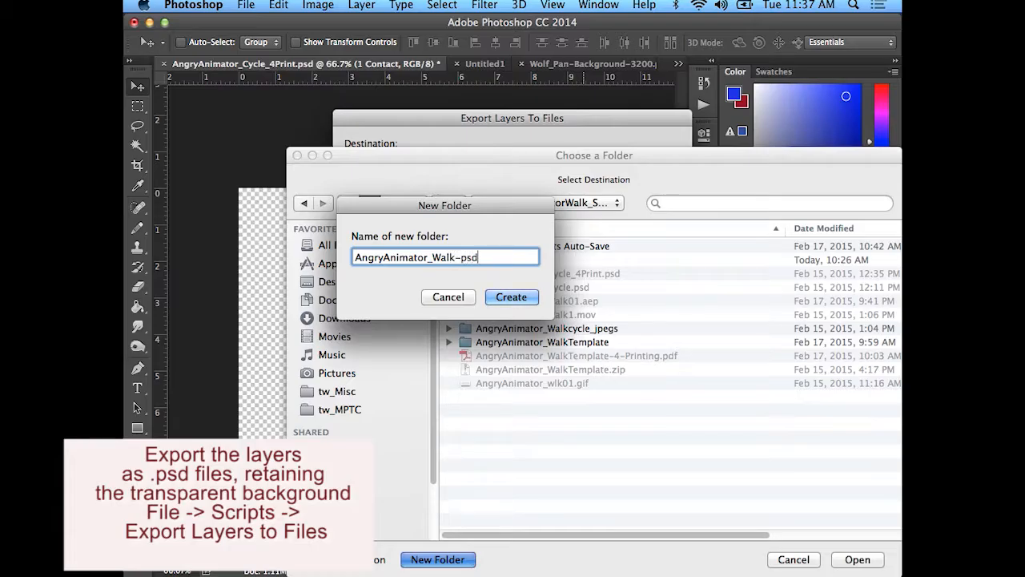
pyautogui.write('files')
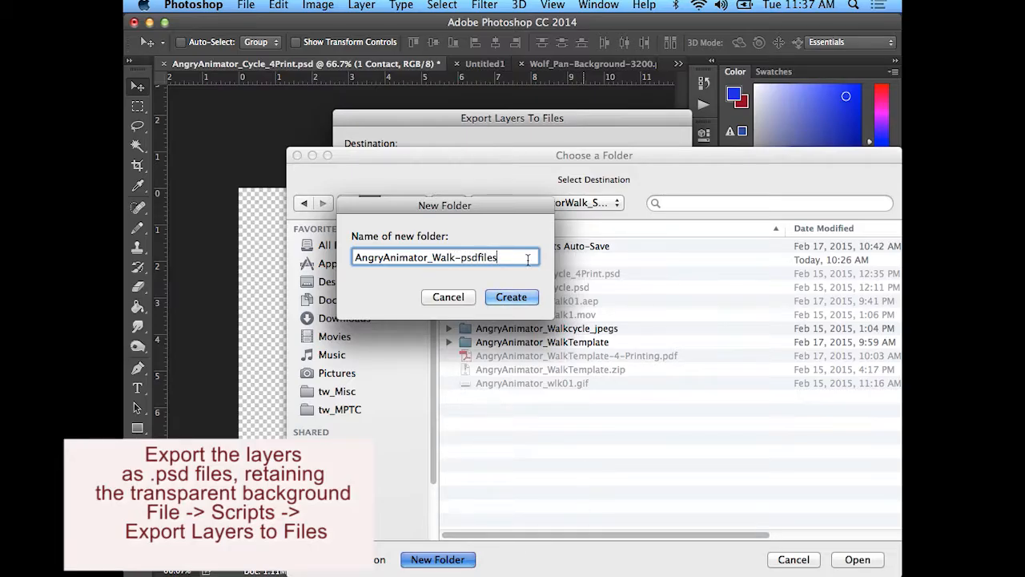
pyautogui.click(511, 297)
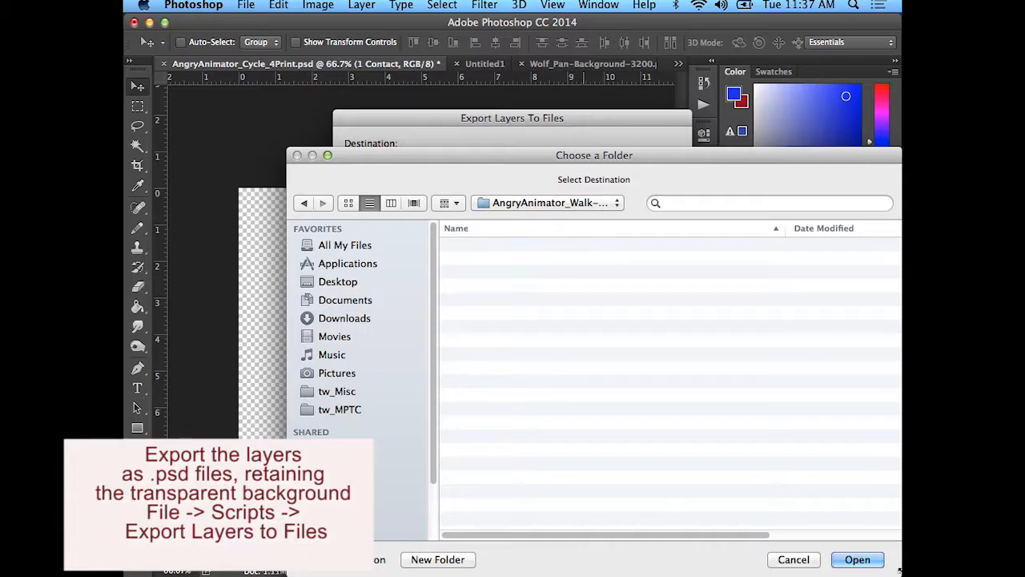
pyautogui.click(857, 559)
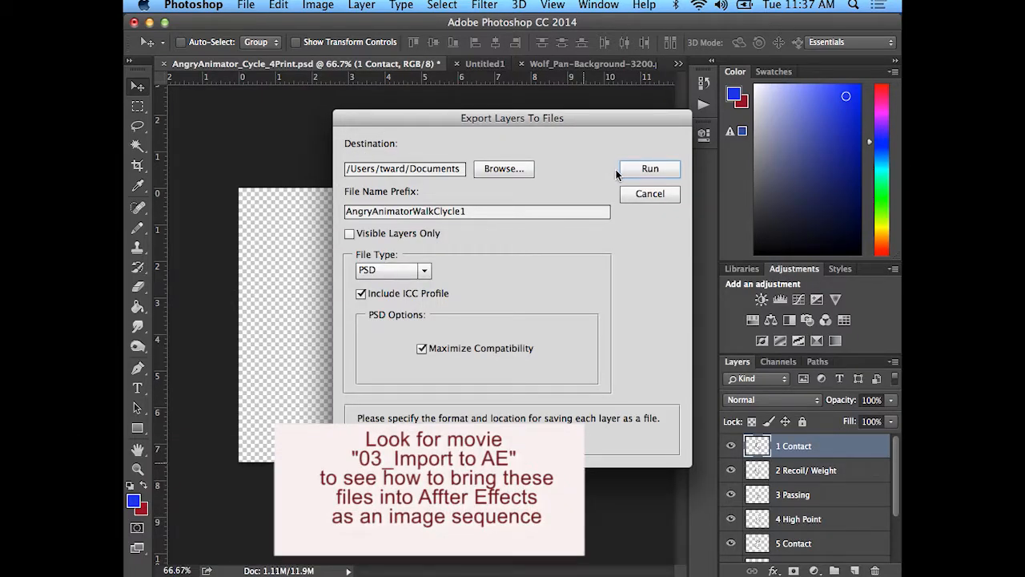
# - Run the export so every layer is saved as its own PSD file
pyautogui.click(650, 168)
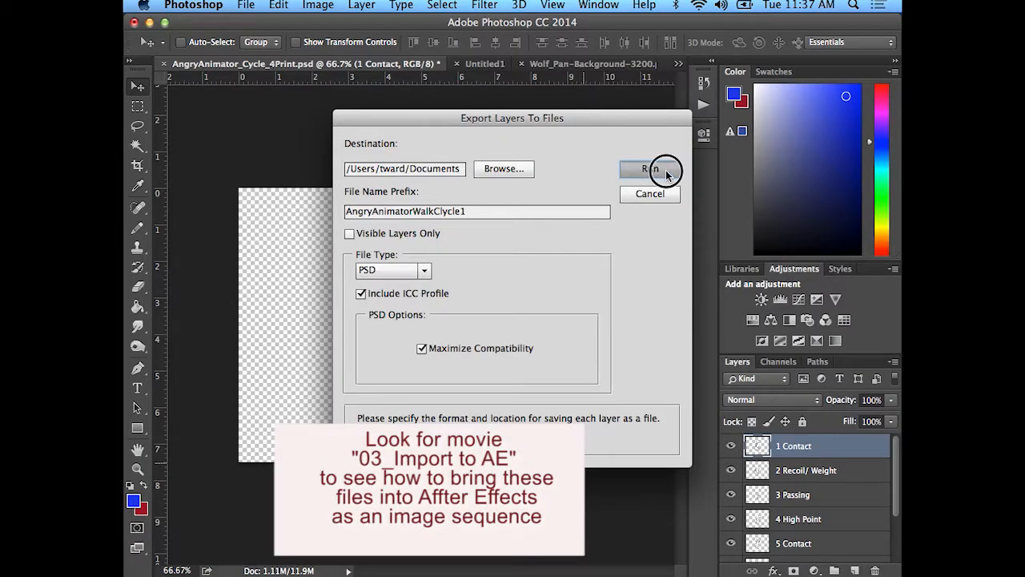
pyautogui.click(650, 168)
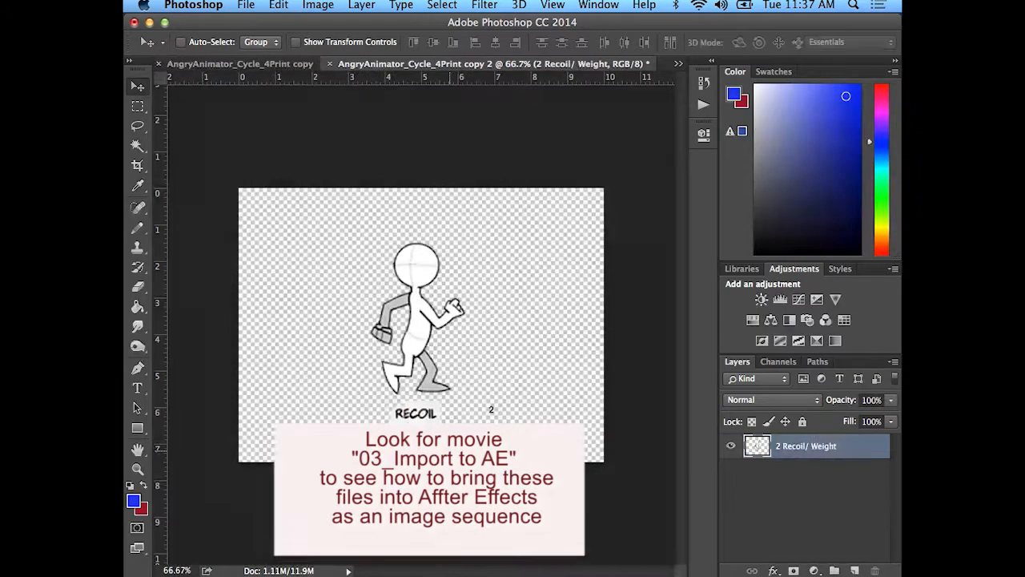
pyautogui.click(489, 64)
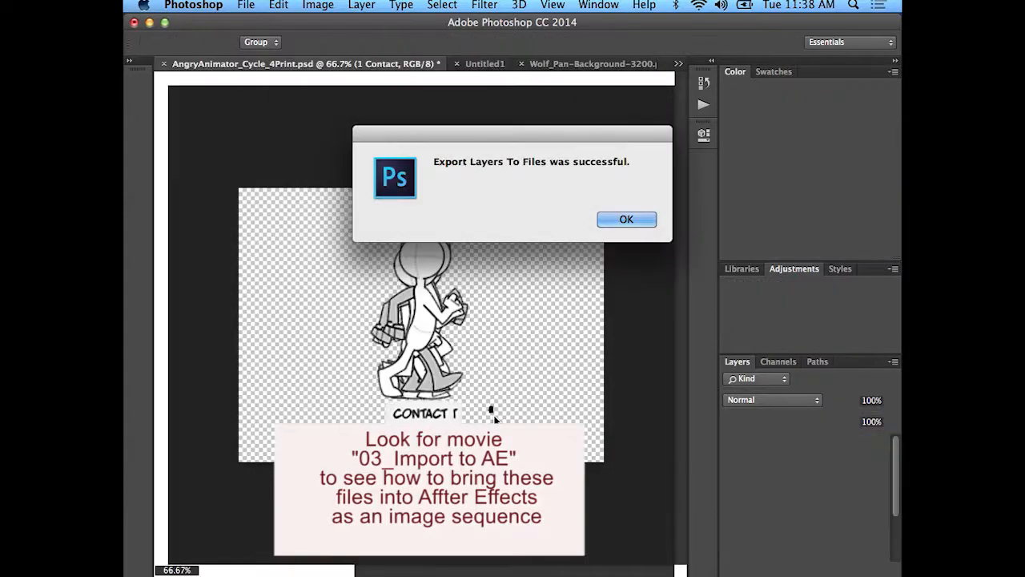
pyautogui.moveTo(708, 196)
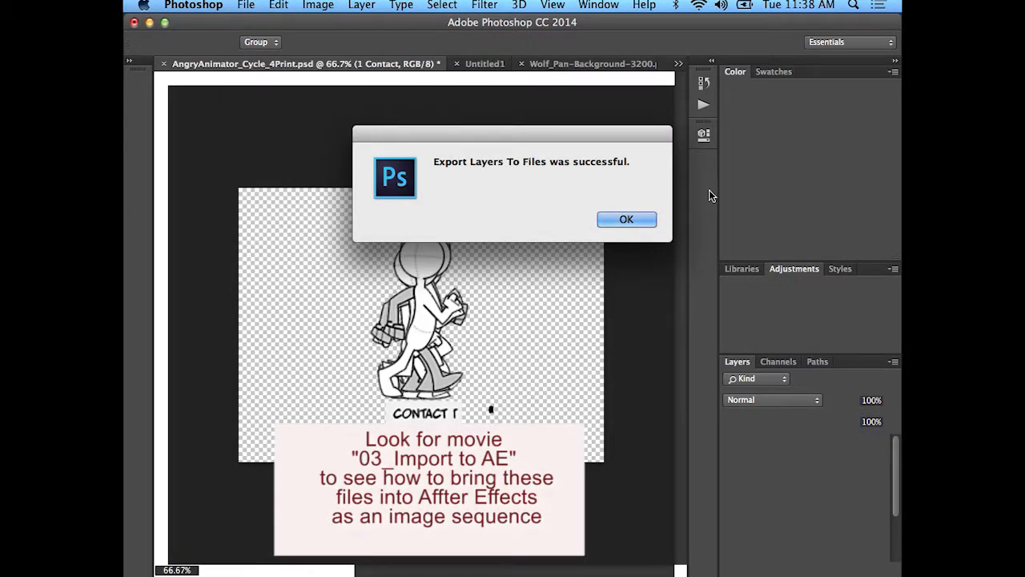
# - Acknowledge the 'Export Layers To Files was successful' message
pyautogui.click(626, 218)
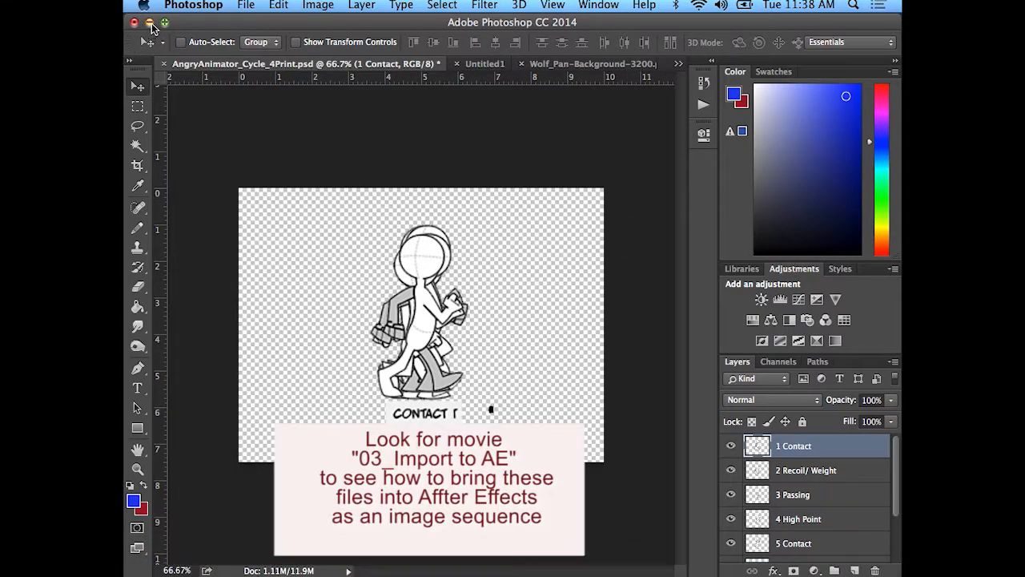
pyautogui.moveTo(471, 122)
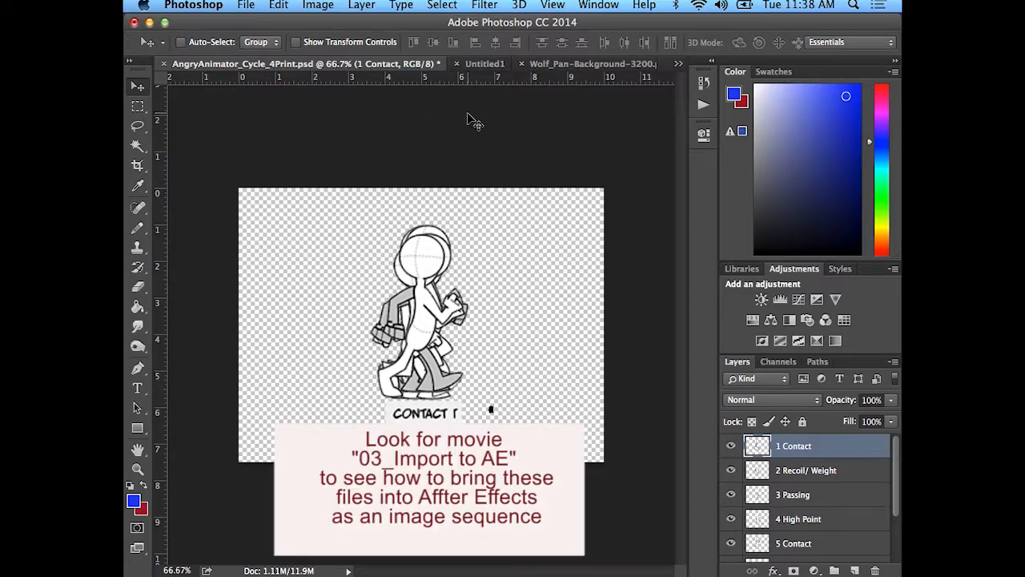